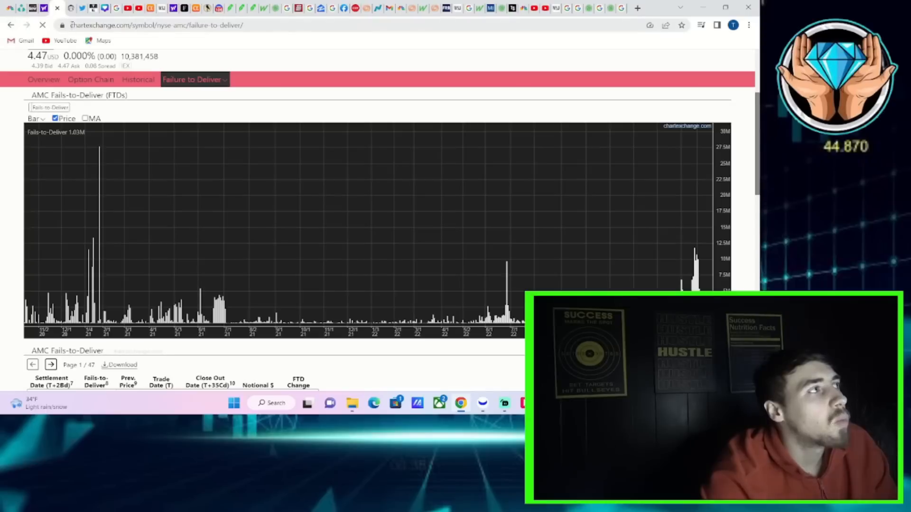
Hide the Price overlay so the AMC fails-to-deliver chart shows only fail volumes
left_click(55, 119)
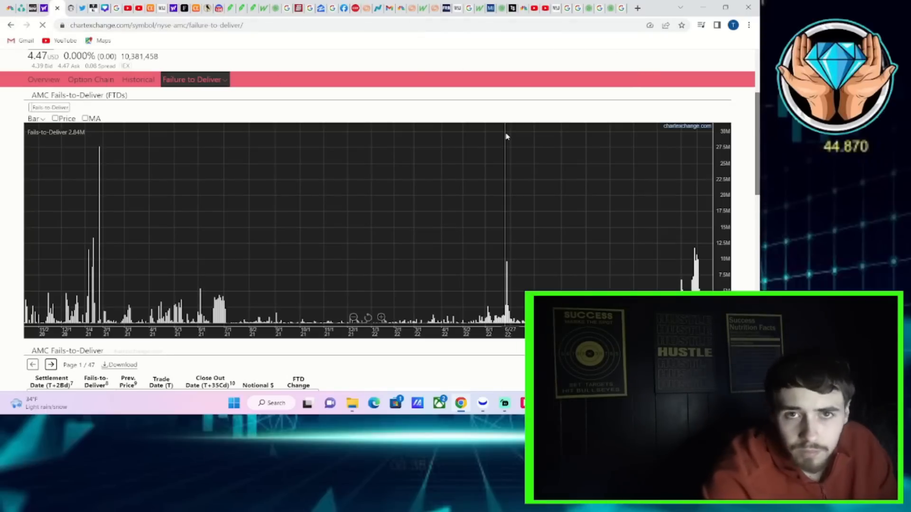
scroll("down", 3)
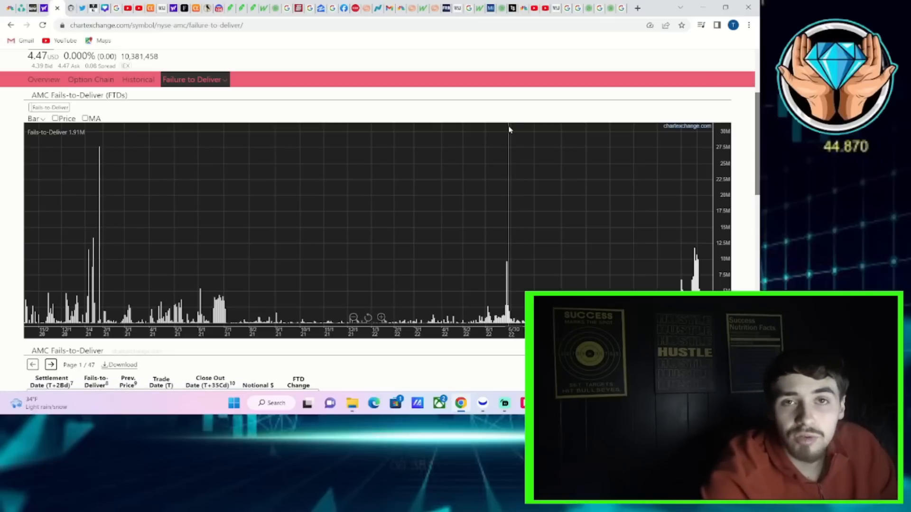
mouse_move(470, 128)
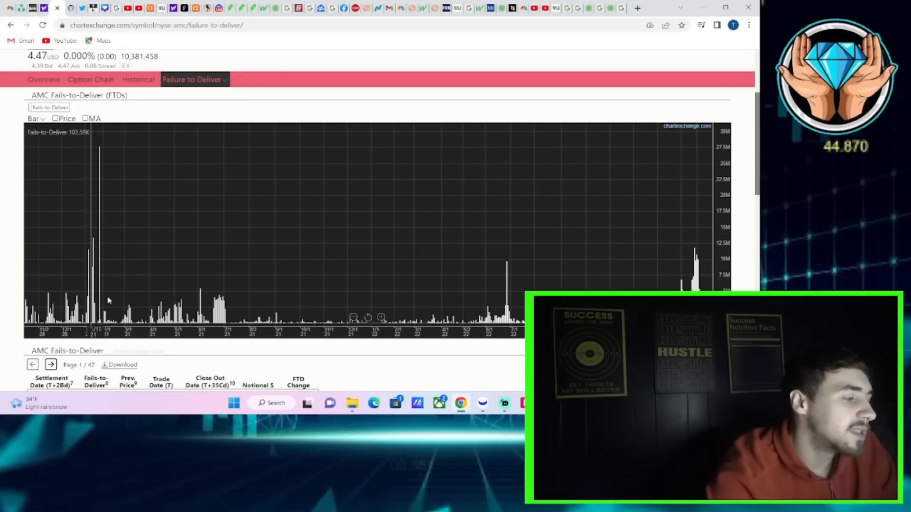
mouse_move(592, 216)
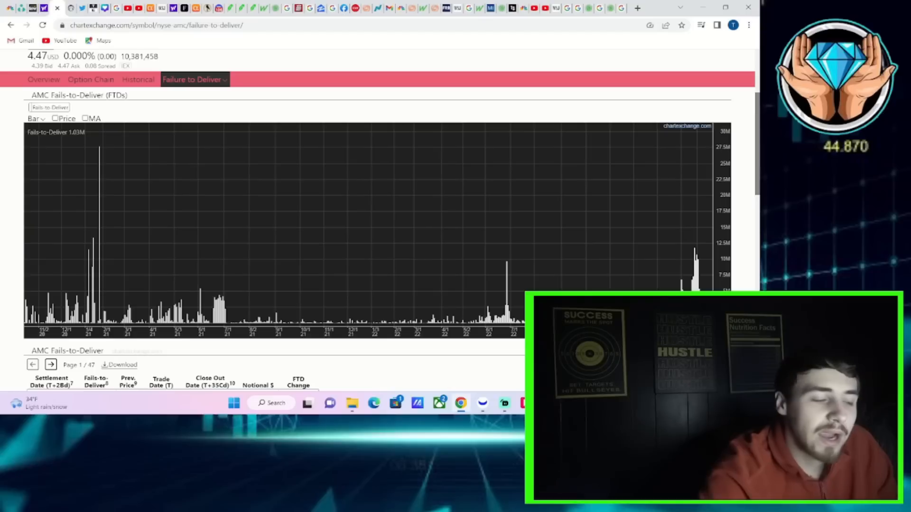
mouse_move(265, 382)
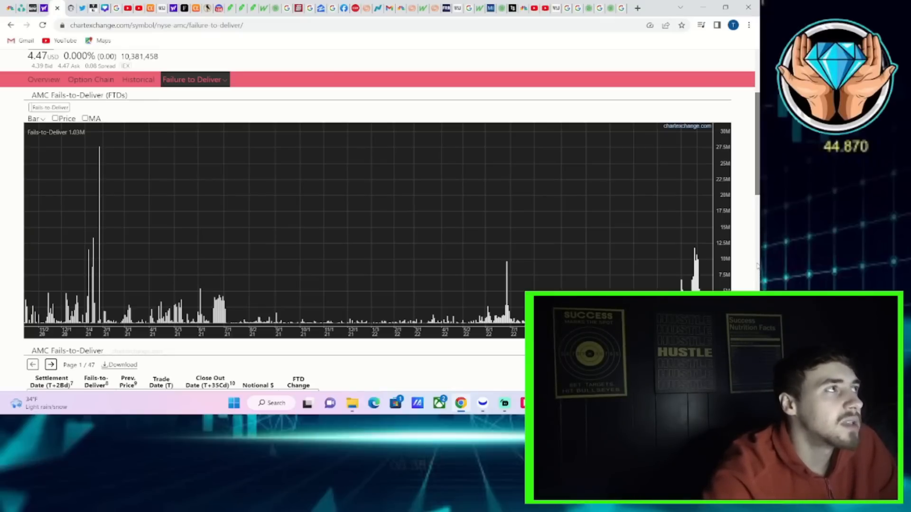
Scroll down to the AMC daily fails-to-deliver table of settlement dates, quantities and notional values
scroll("down", 3)
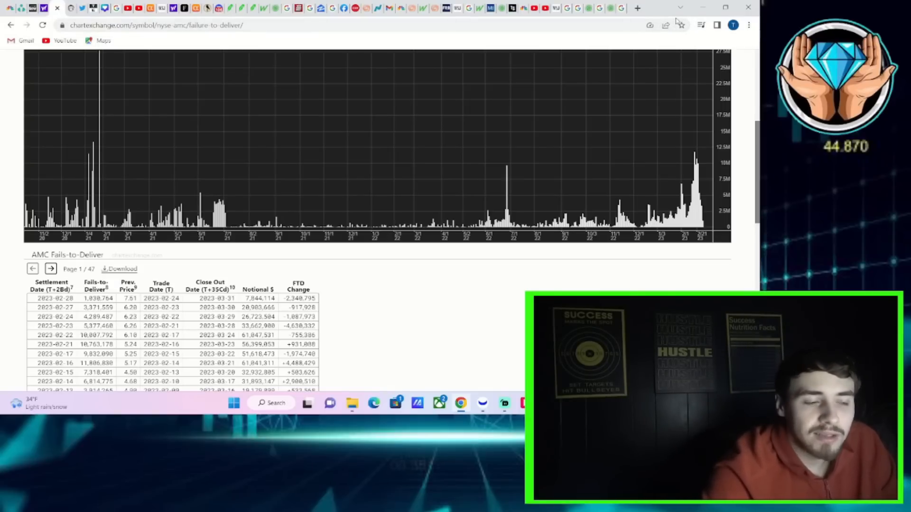
mouse_move(672, 8)
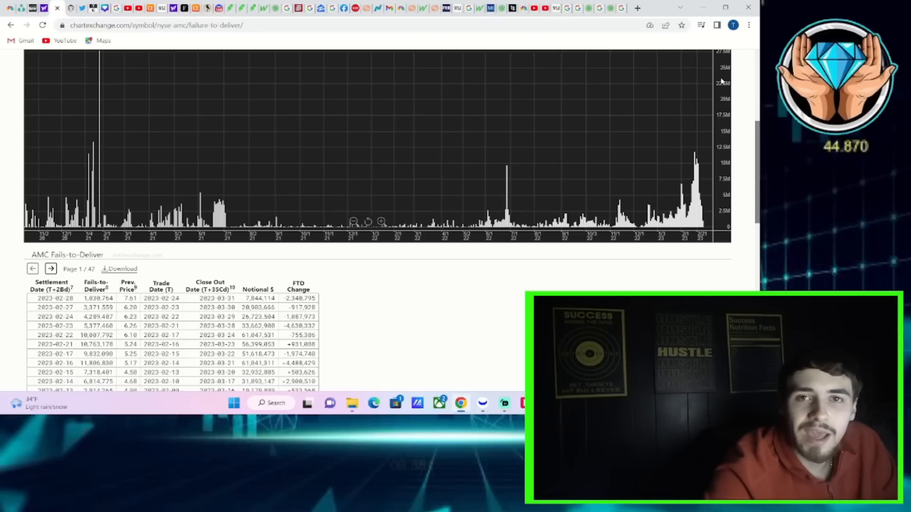
mouse_move(654, 87)
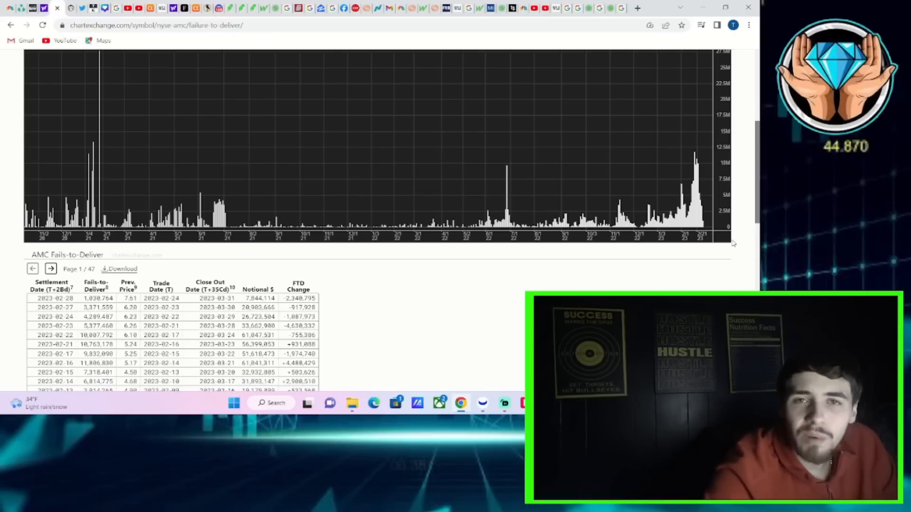
mouse_move(369, 222)
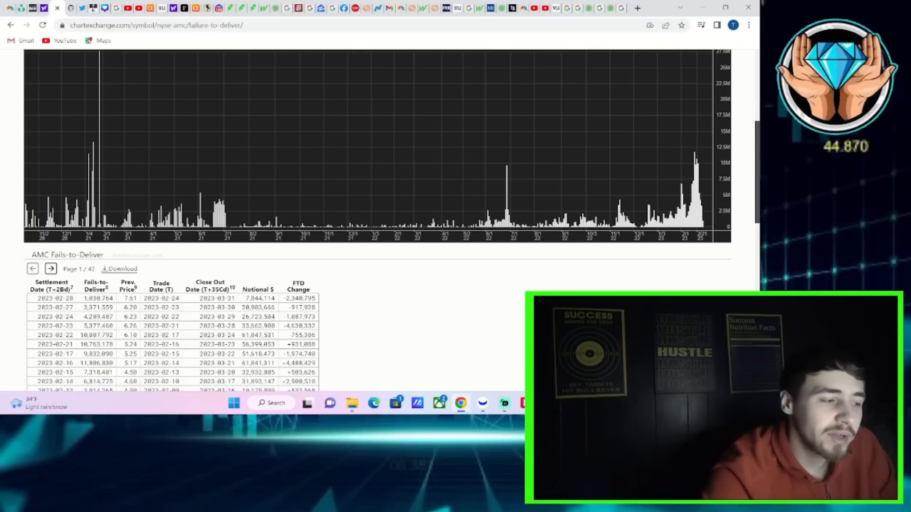
mouse_move(546, 63)
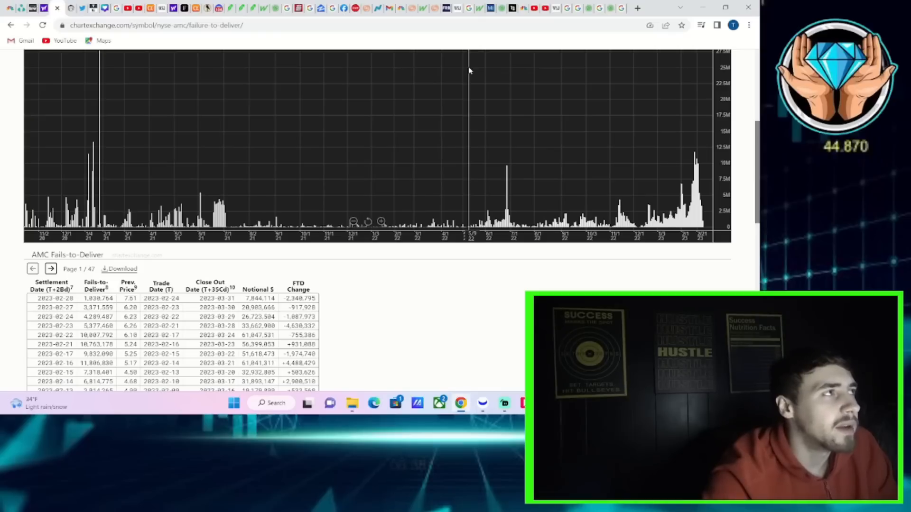
mouse_move(479, 68)
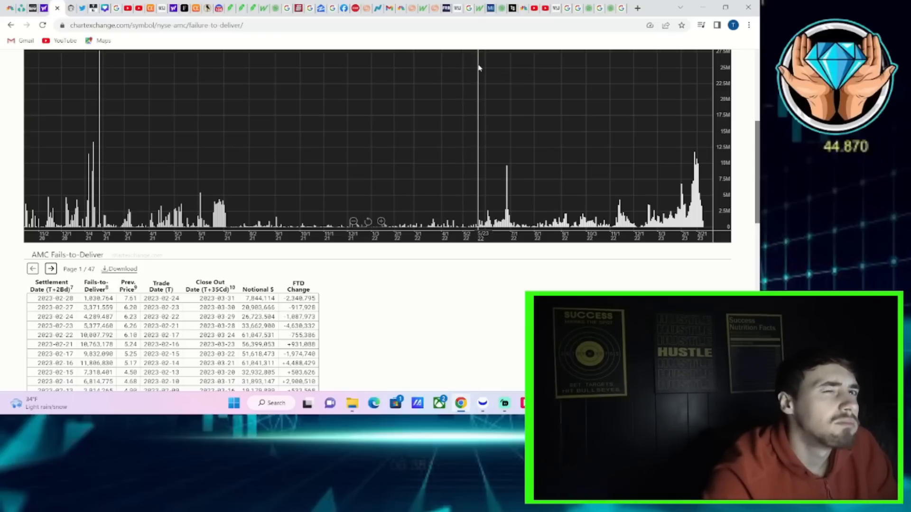
mouse_move(482, 58)
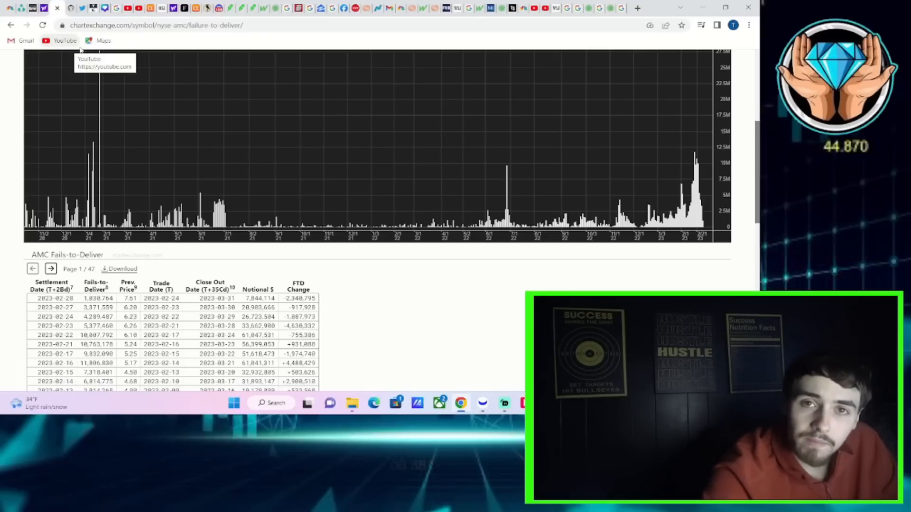
mouse_move(532, 48)
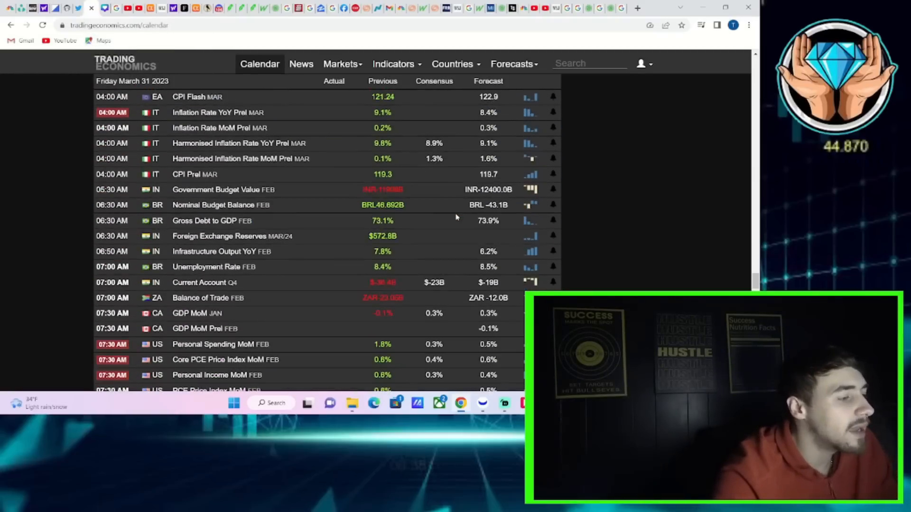
Scroll the calendar from Friday March 31's PCE rows to Thursday March 30's GDP and jobless claims
scroll("down", 3)
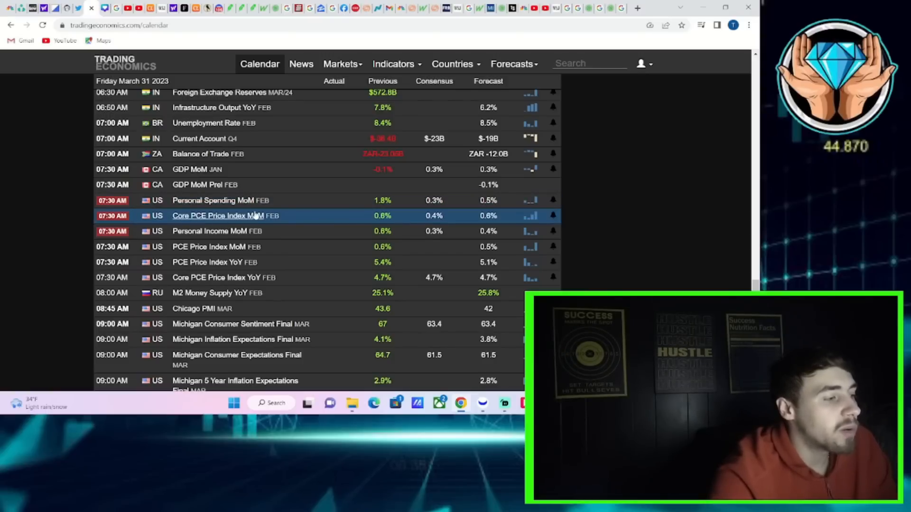
mouse_move(327, 219)
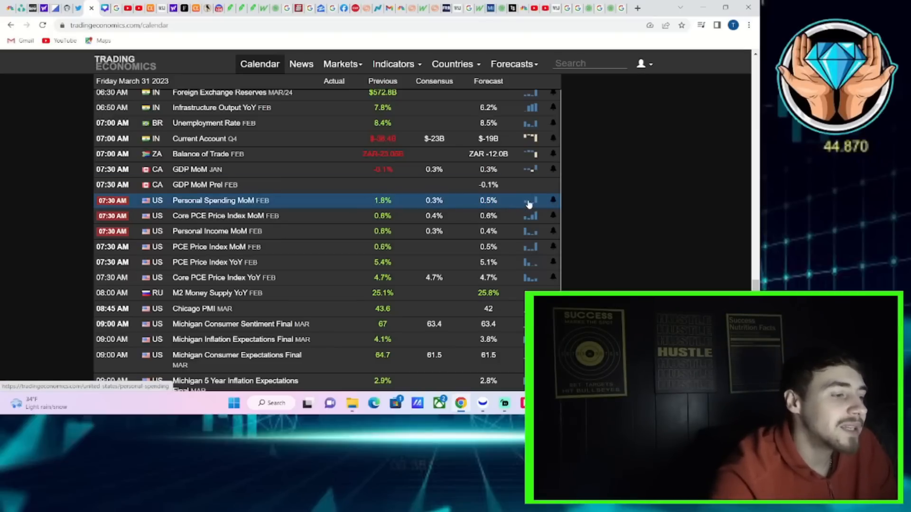
mouse_move(399, 195)
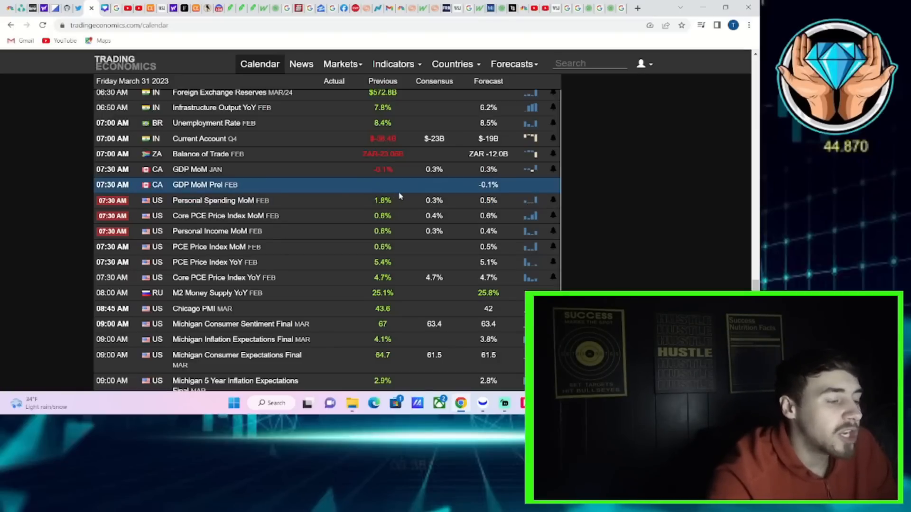
mouse_move(383, 200)
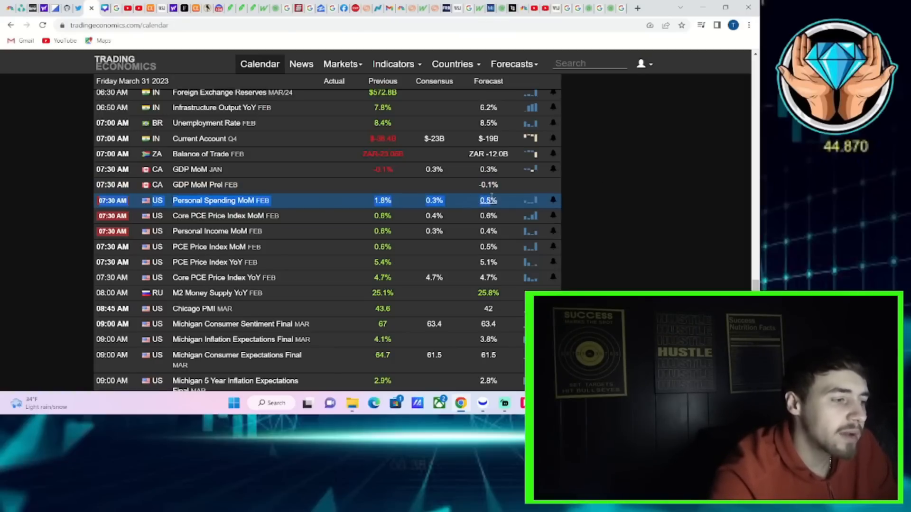
mouse_move(530, 201)
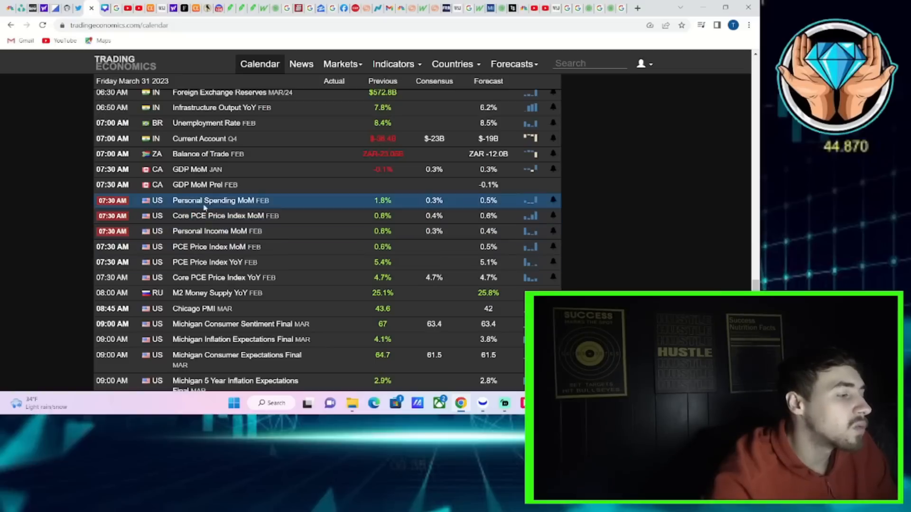
mouse_move(218, 216)
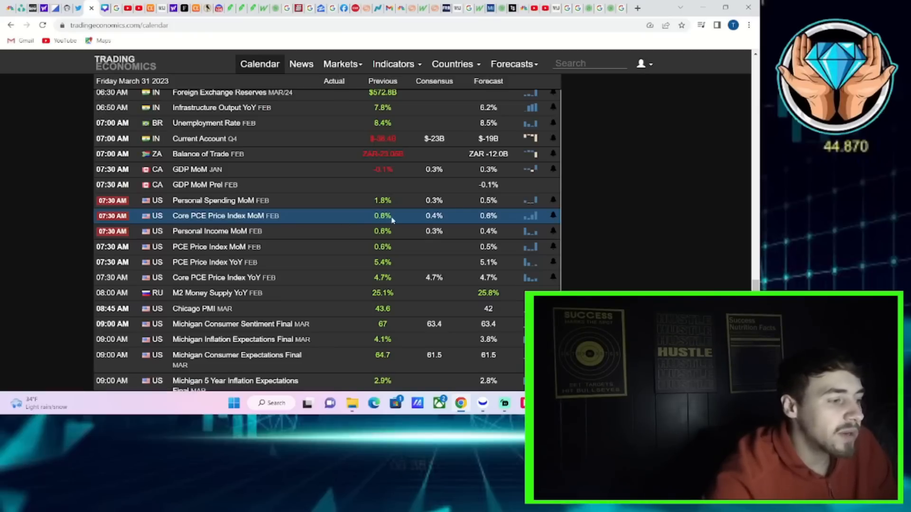
mouse_move(397, 217)
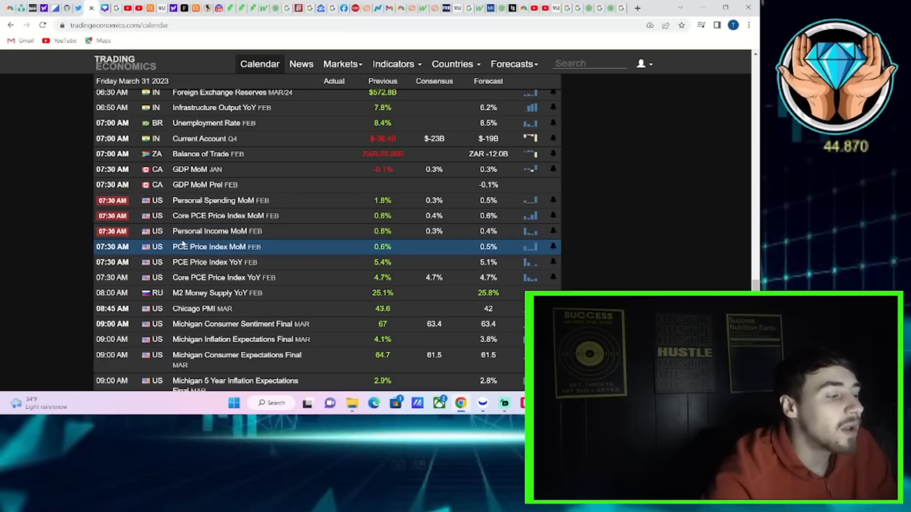
mouse_move(435, 231)
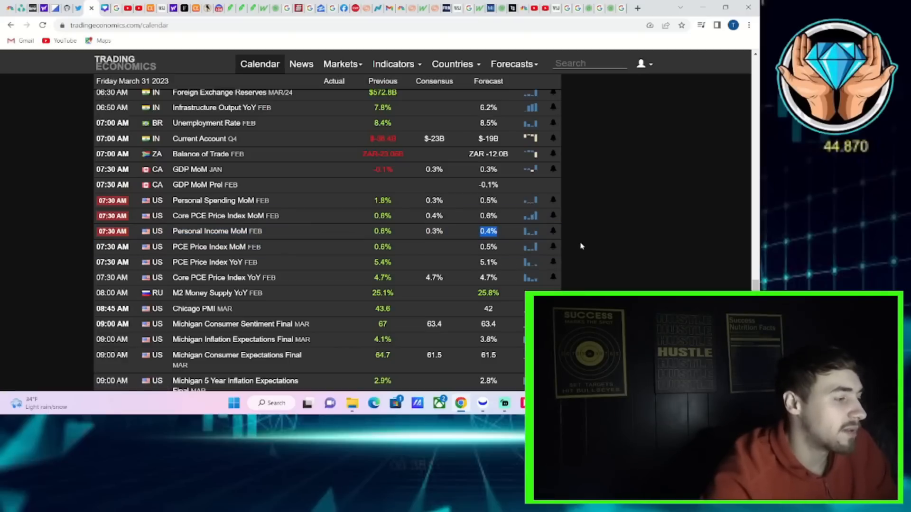
scroll("down", 3)
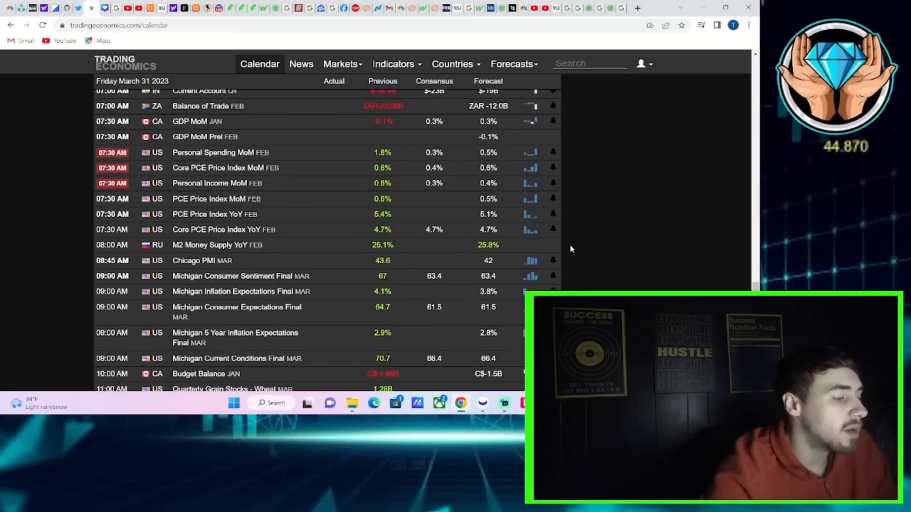
scroll("up", 3)
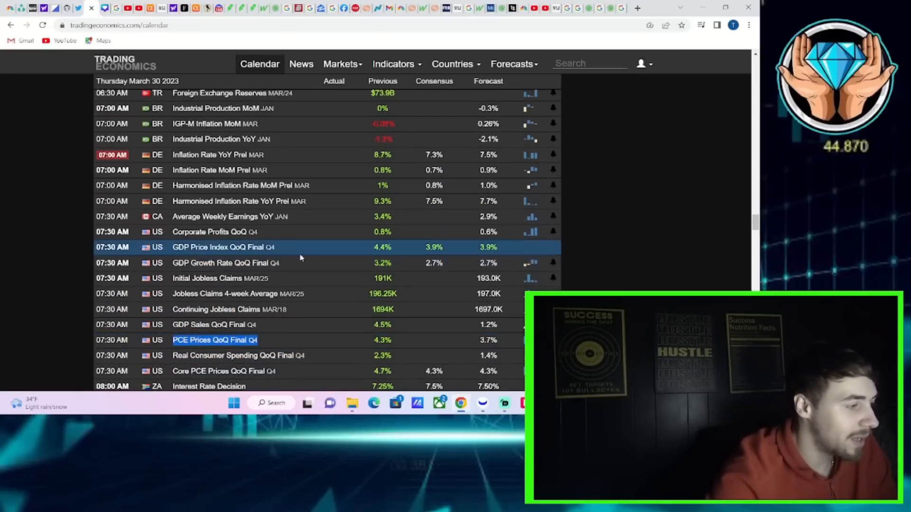
Scroll up past Wednesday March 29's pending home sales and EIA crude stocks toward Tuesday afternoon
scroll("up", 3)
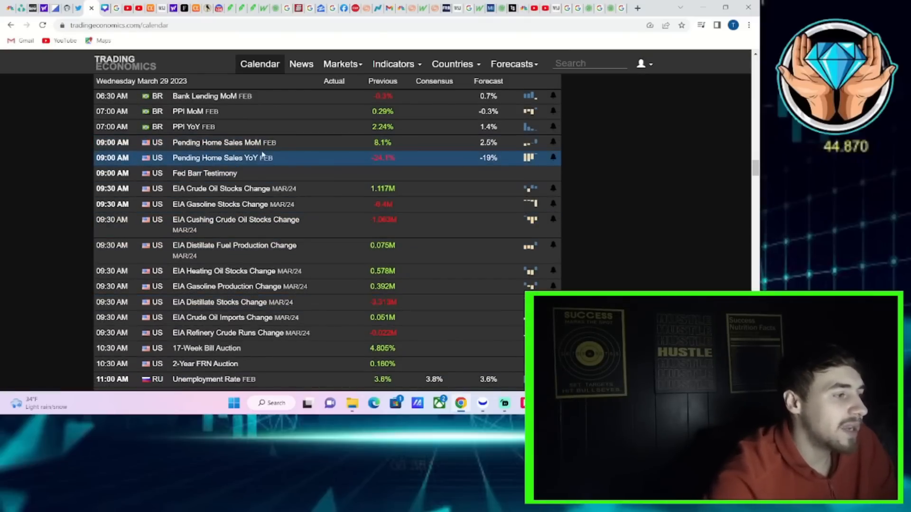
mouse_move(236, 224)
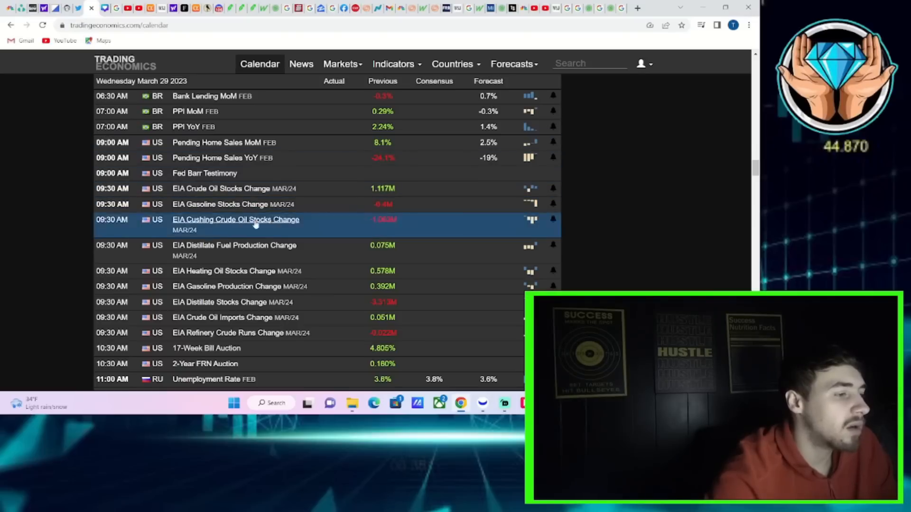
mouse_move(288, 157)
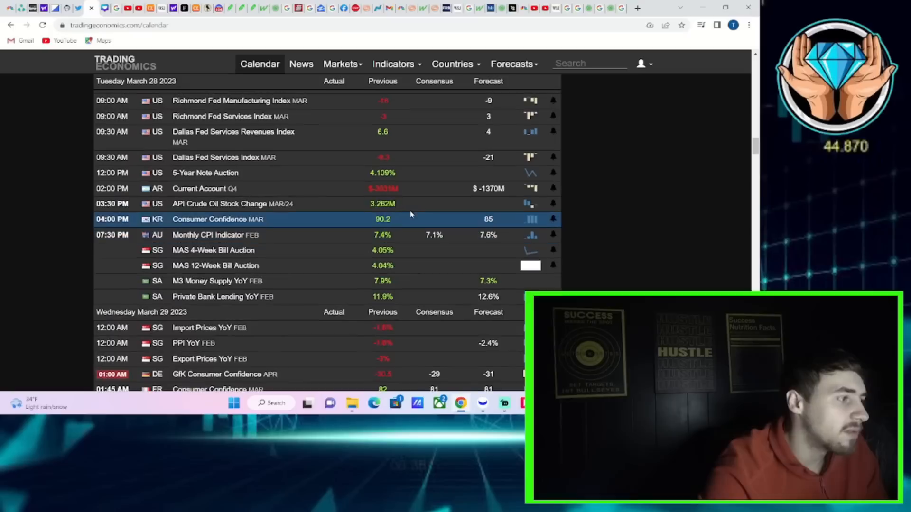
Scroll to Tuesday March 28's Case-Shiller home prices and CB Consumer Confidence rows
scroll("down", 3)
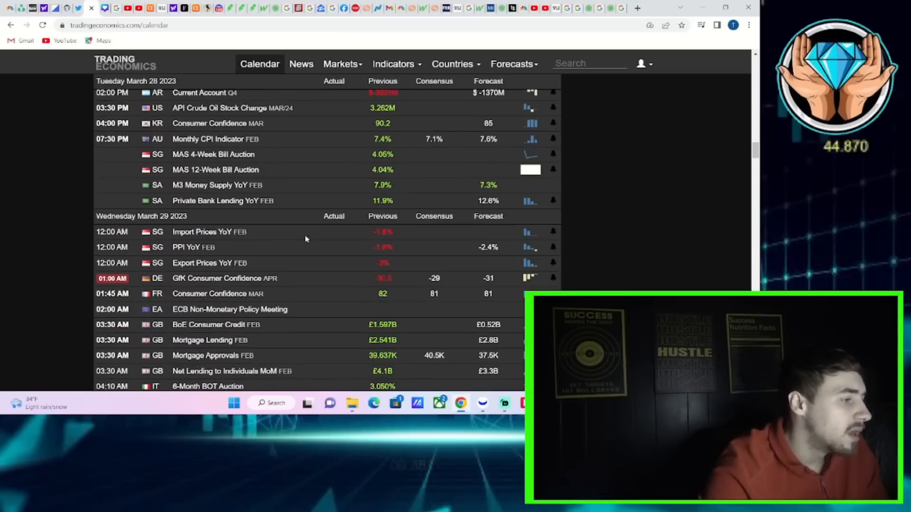
scroll("down", 3)
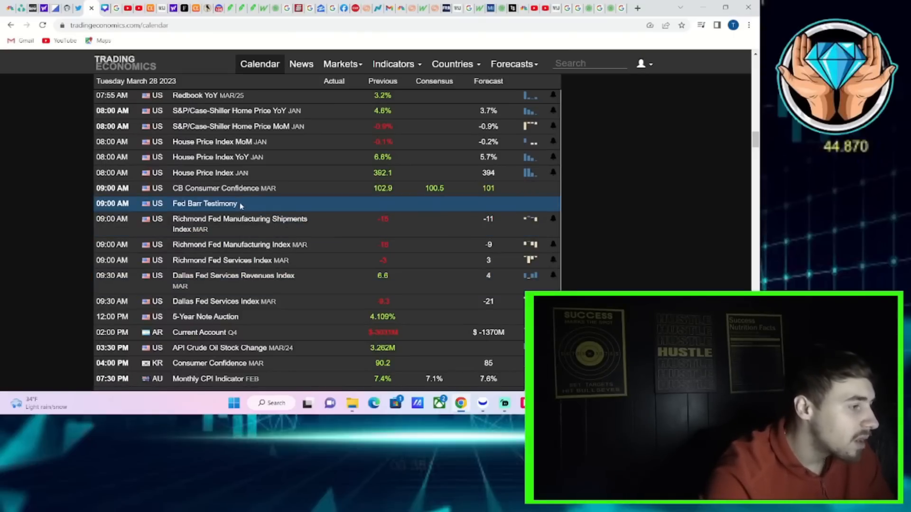
double_click(204, 203)
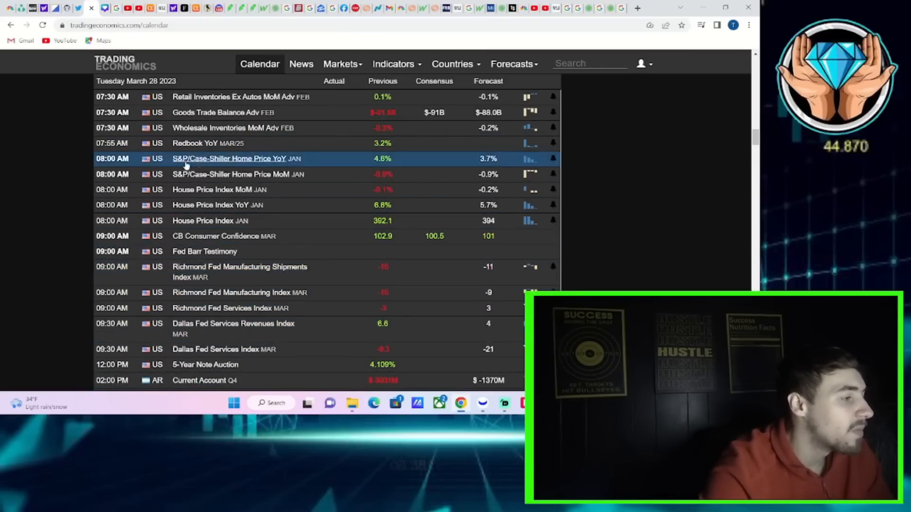
mouse_move(229, 158)
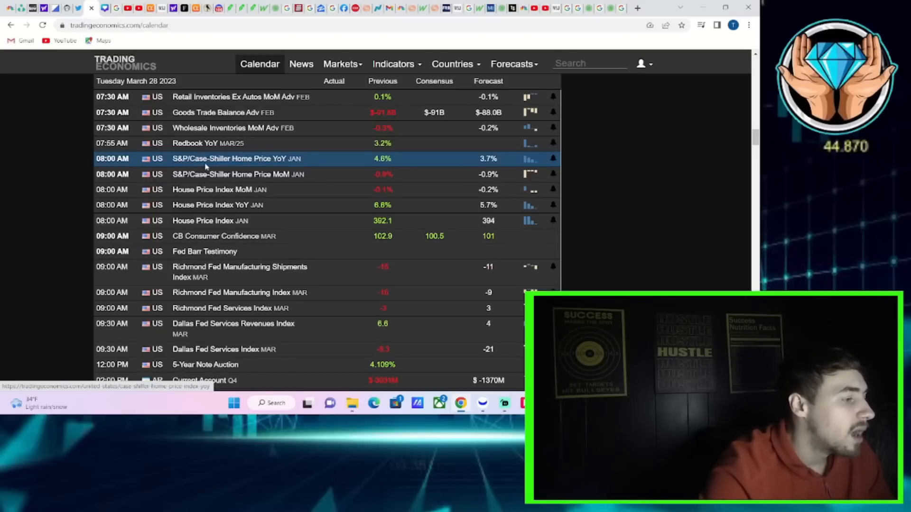
mouse_move(236, 175)
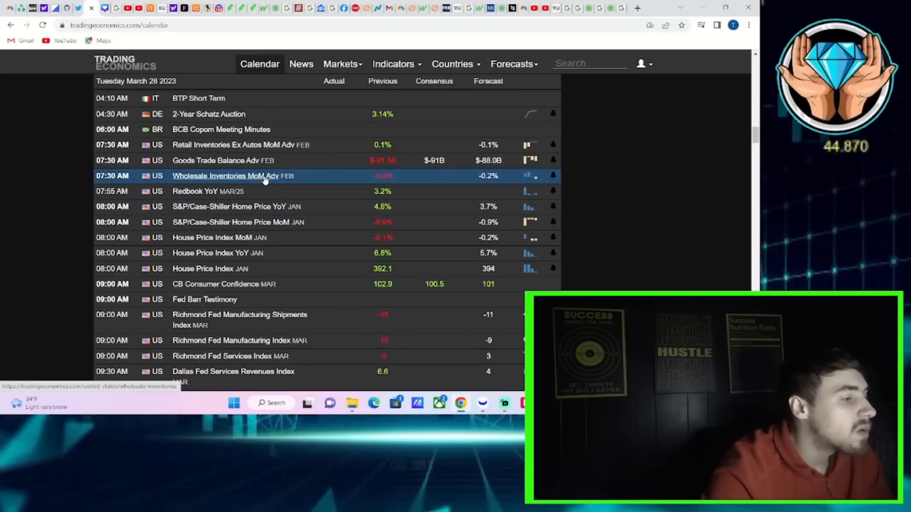
mouse_move(265, 180)
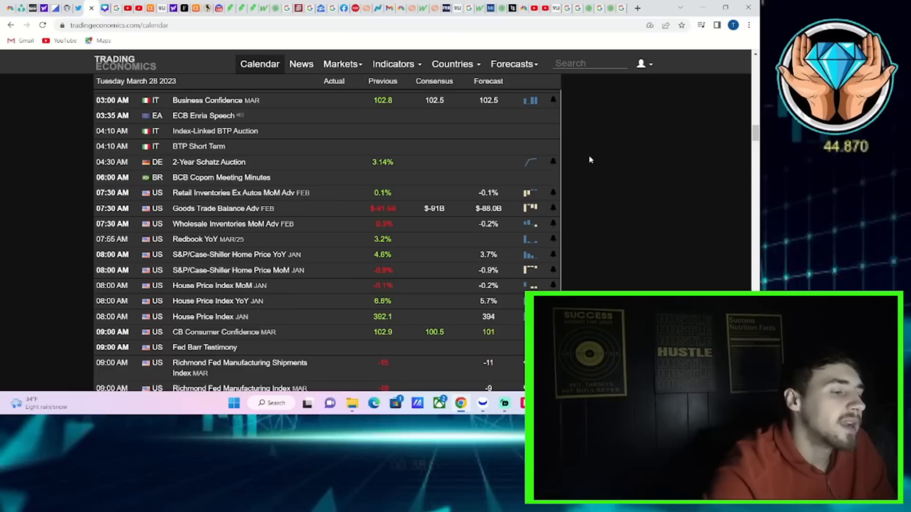
mouse_move(400, 199)
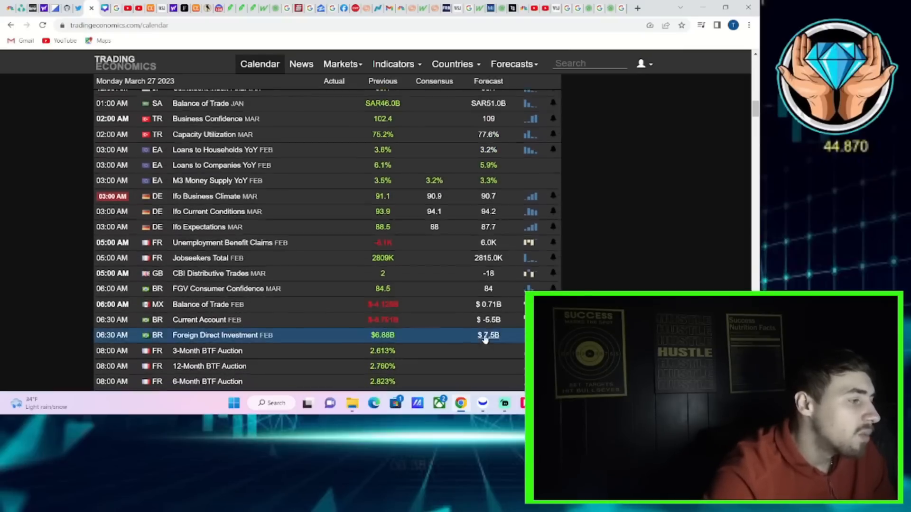
Scroll through Monday March 27's US auctions back to Friday March 24's S&P Global PMI flash releases
scroll("down", 3)
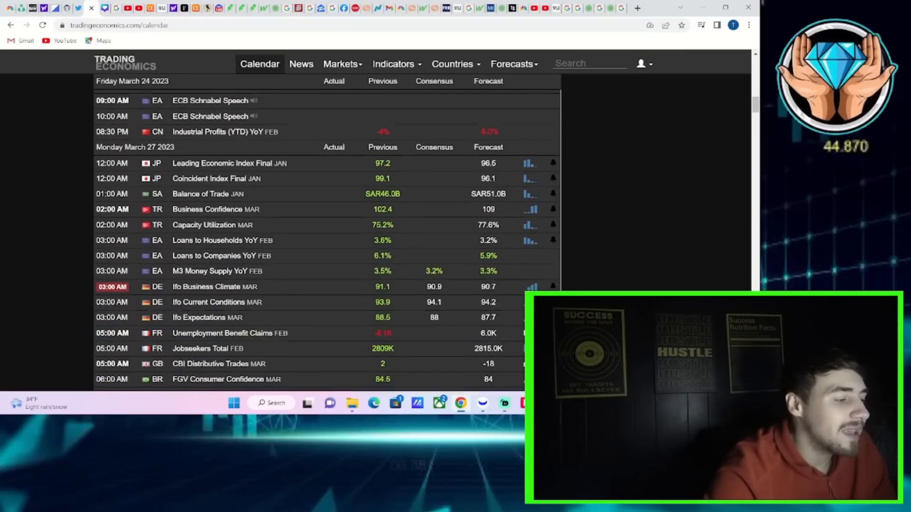
scroll("down", 3)
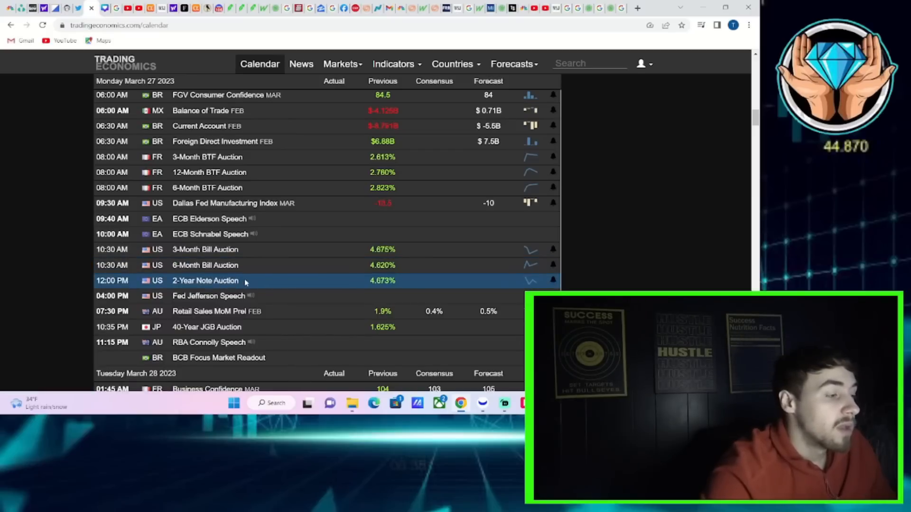
mouse_move(599, 246)
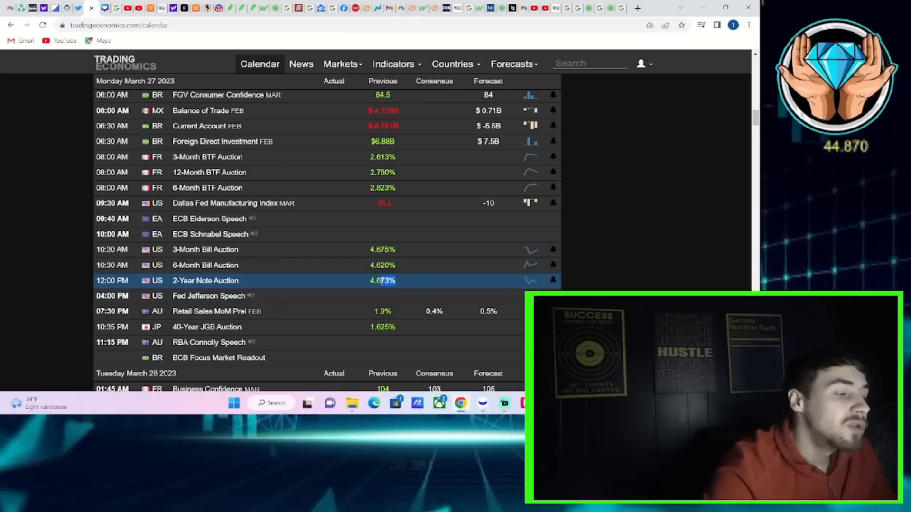
mouse_move(588, 243)
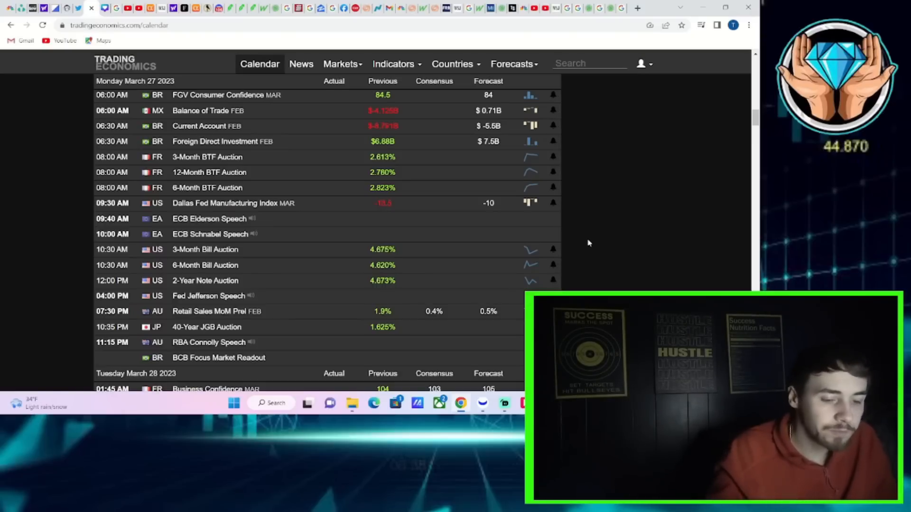
scroll("up", 3)
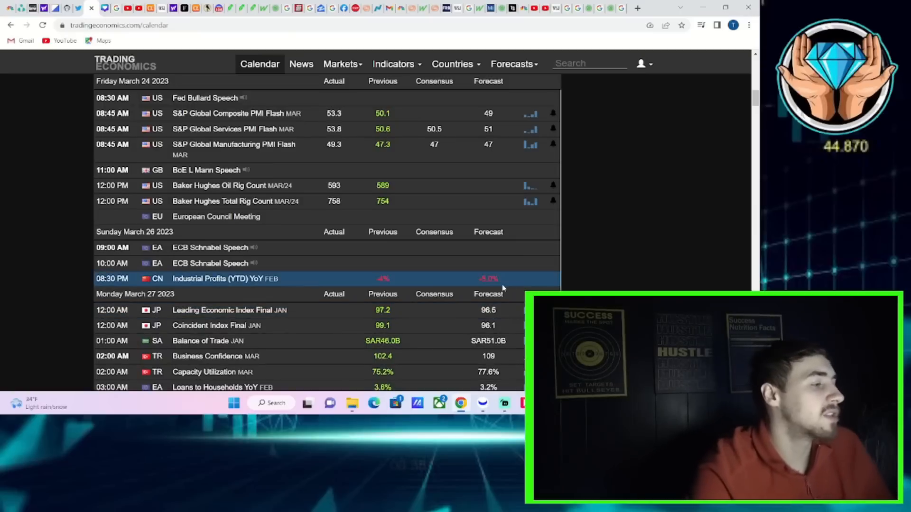
scroll("up", 3)
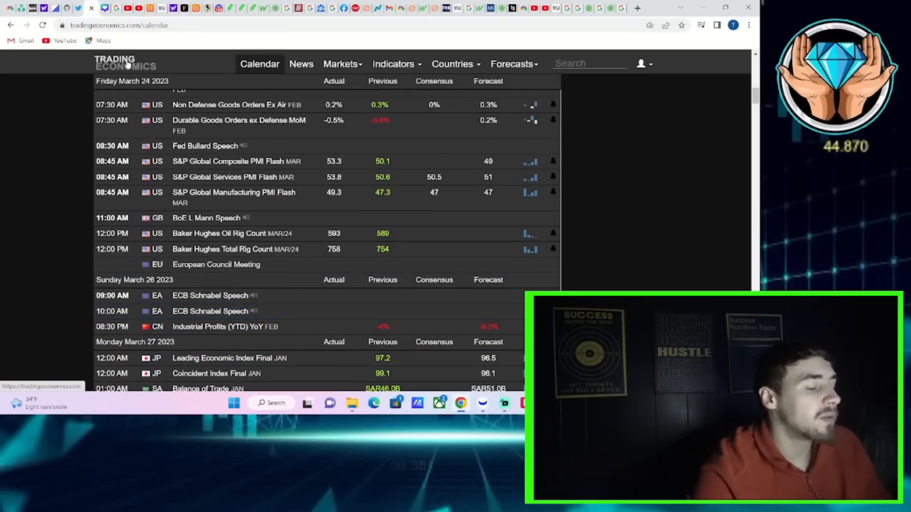